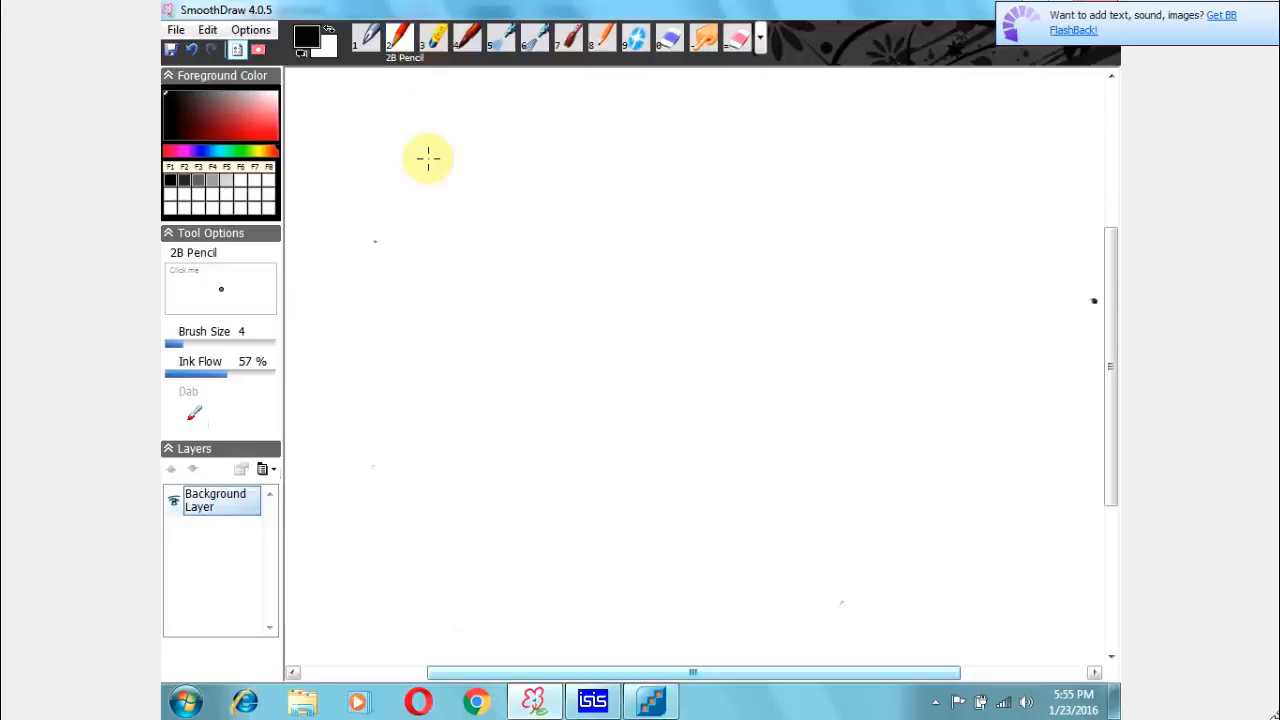
mouse_move(484, 204)
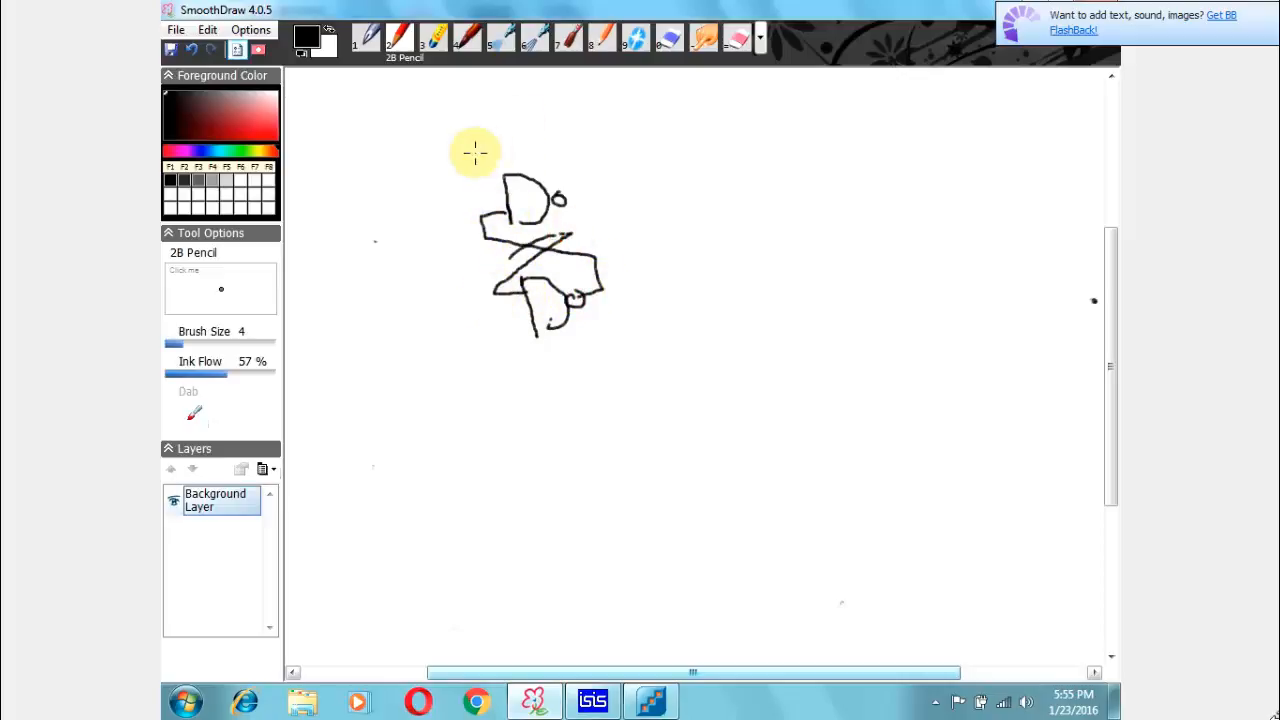
mouse_move(436, 80)
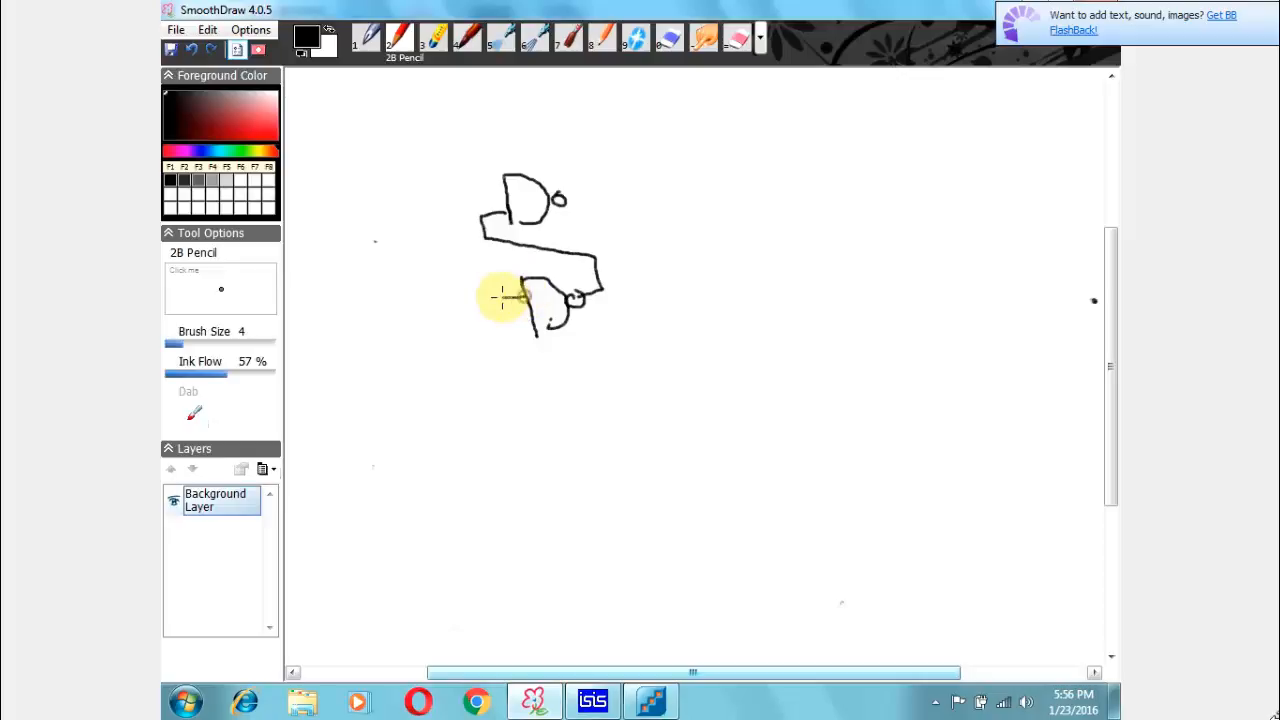
Sketch the two feedback wires cross-coupling each gate's output to the other's input.
drag(504, 296, 580, 198)
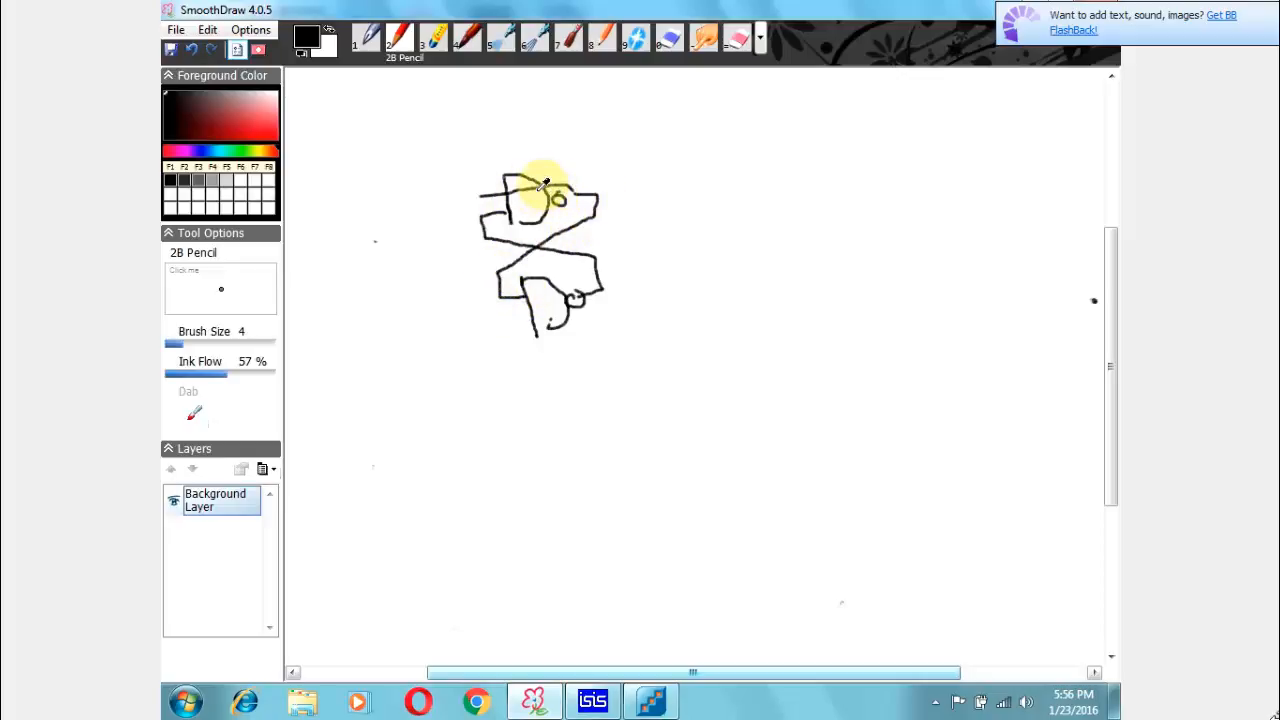
drag(544, 184, 500, 200)
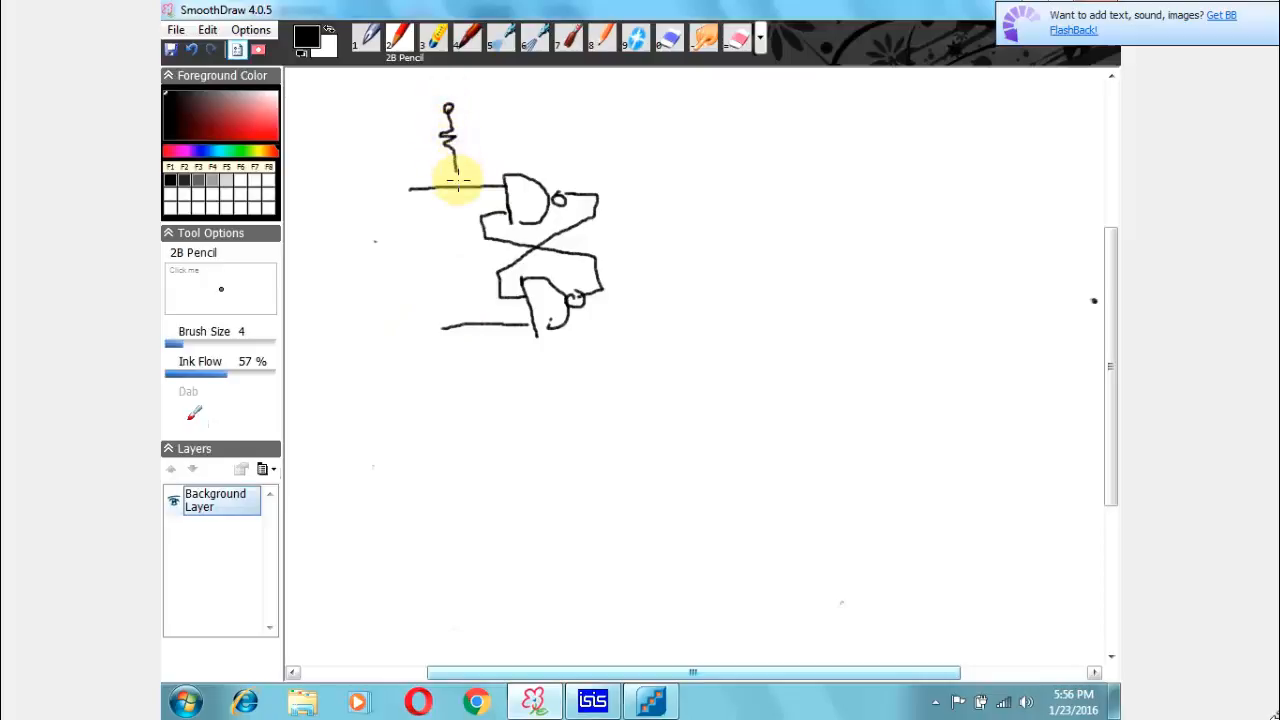
Sketch 4.7k pull-up resistors to +5V and switch symbols on both input lines.
drag(458, 180, 458, 290)
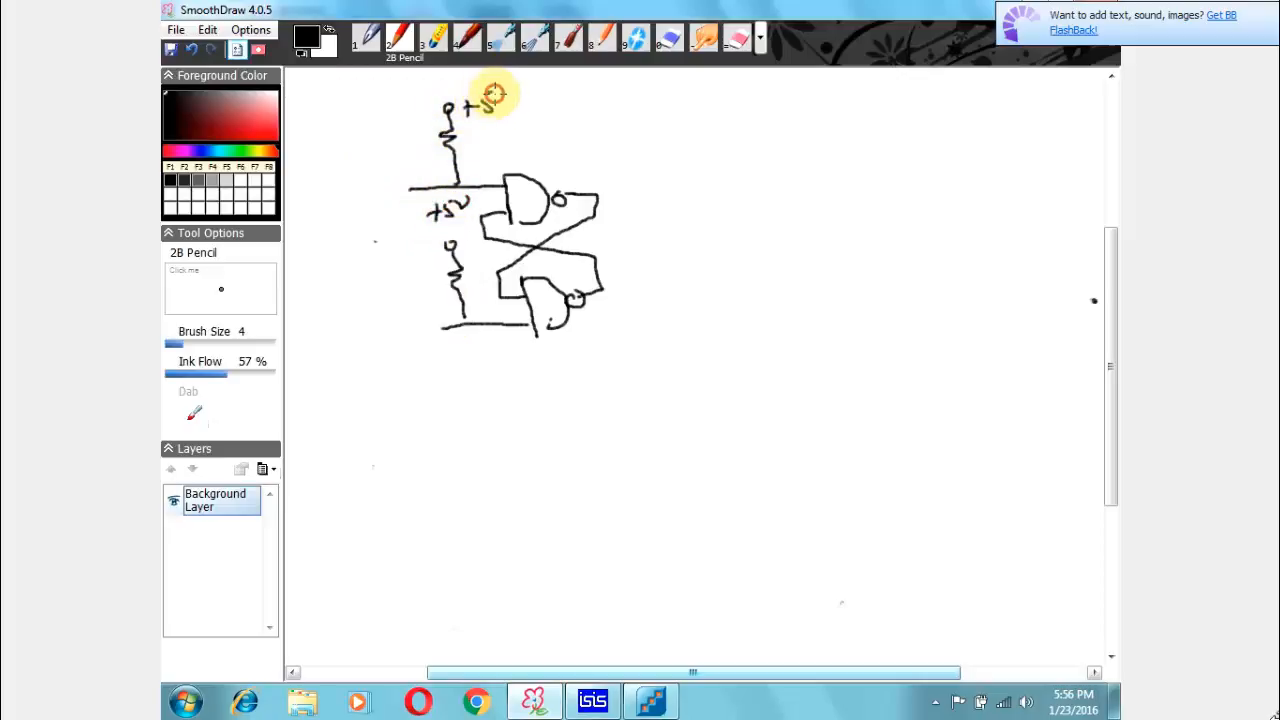
drag(490, 104, 520, 140)
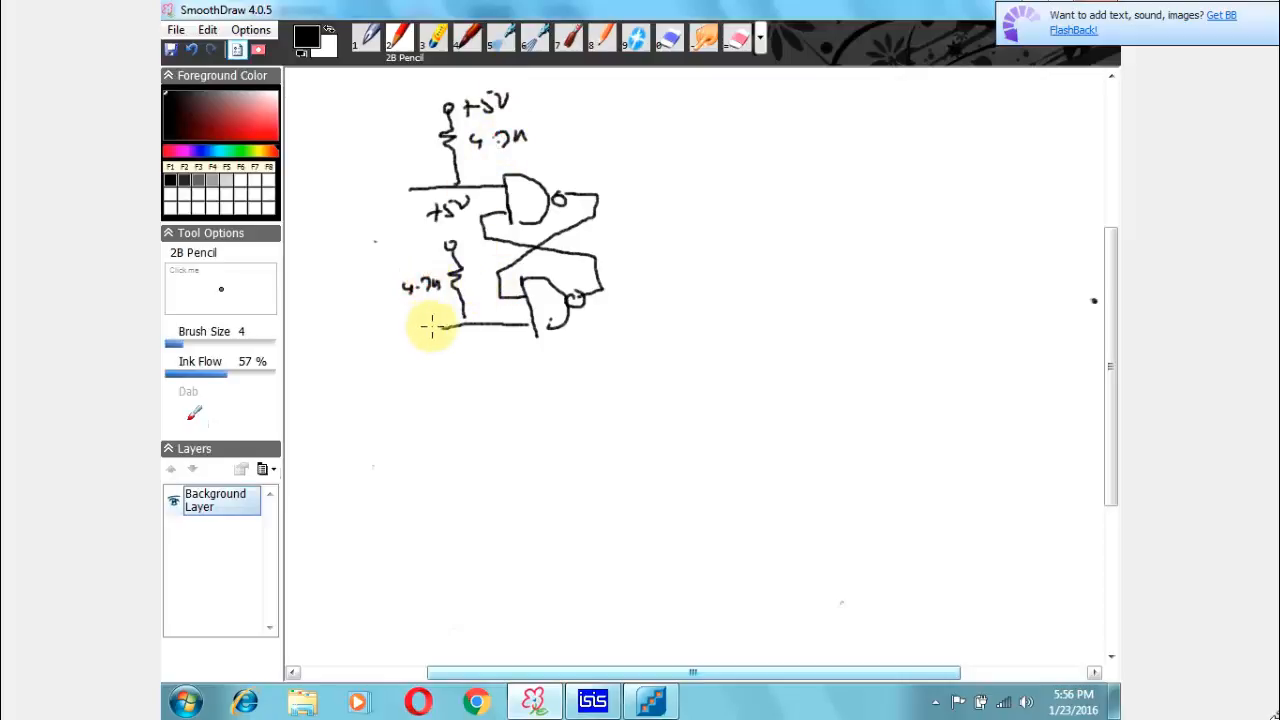
drag(440, 324, 396, 384)
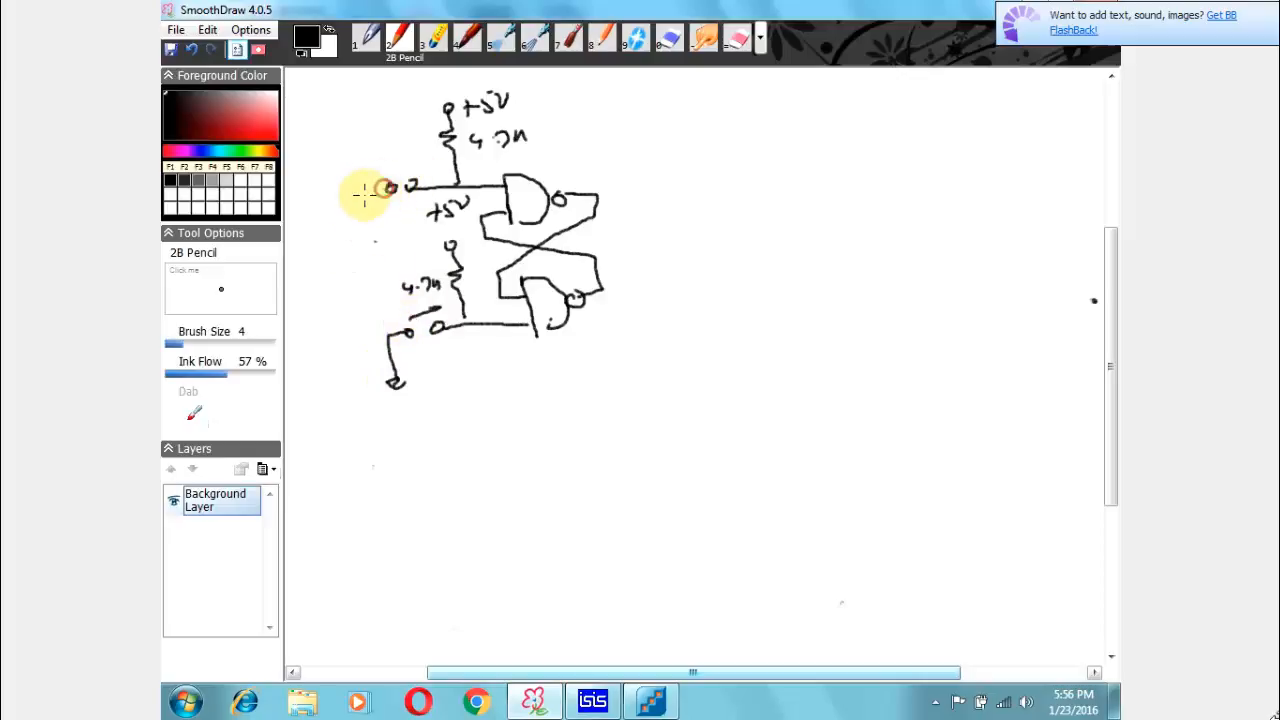
drag(388, 190, 384, 320)
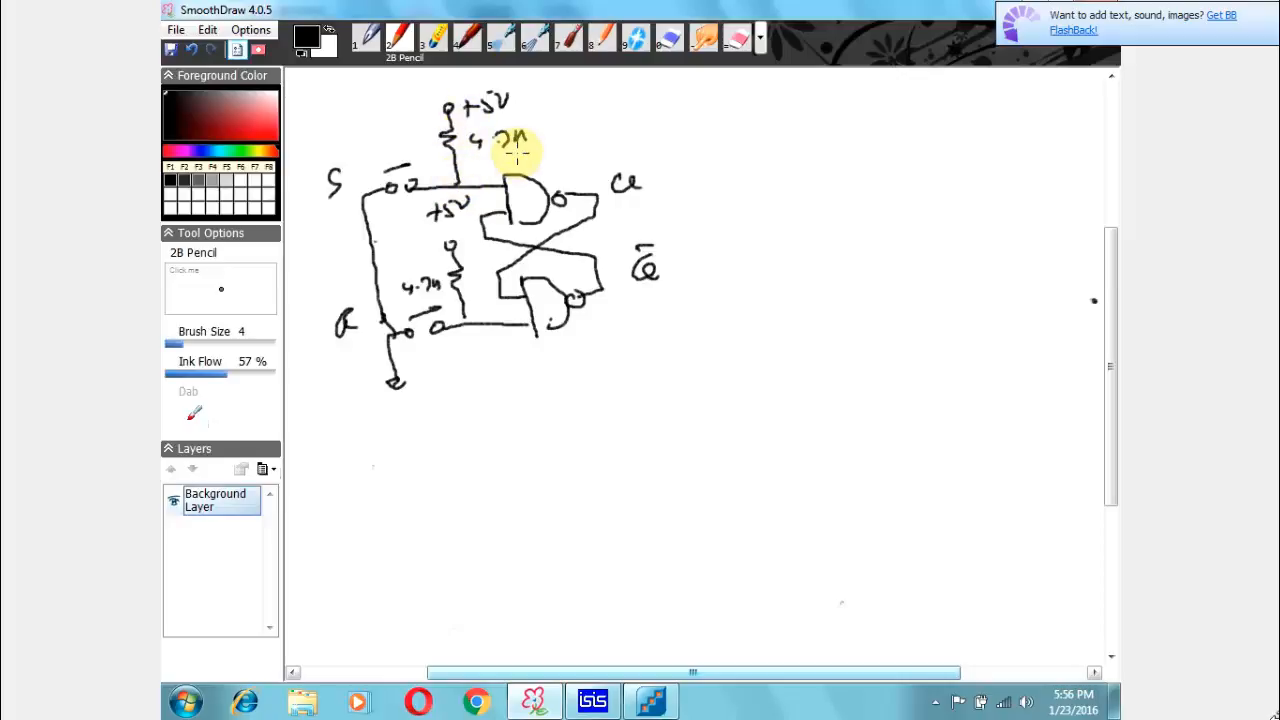
mouse_move(674, 130)
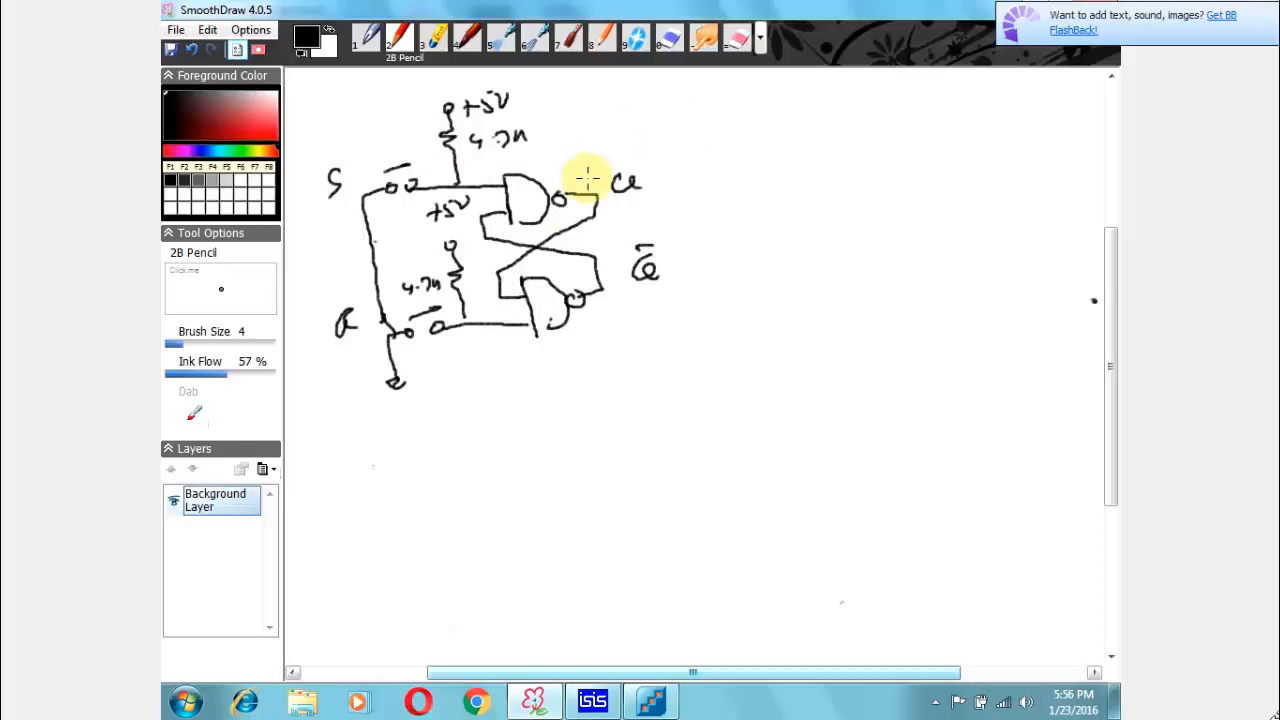
Glance at the ISIS PIC circuit, return to SmoothDraw and pick the Hard Eraser.
click(592, 700)
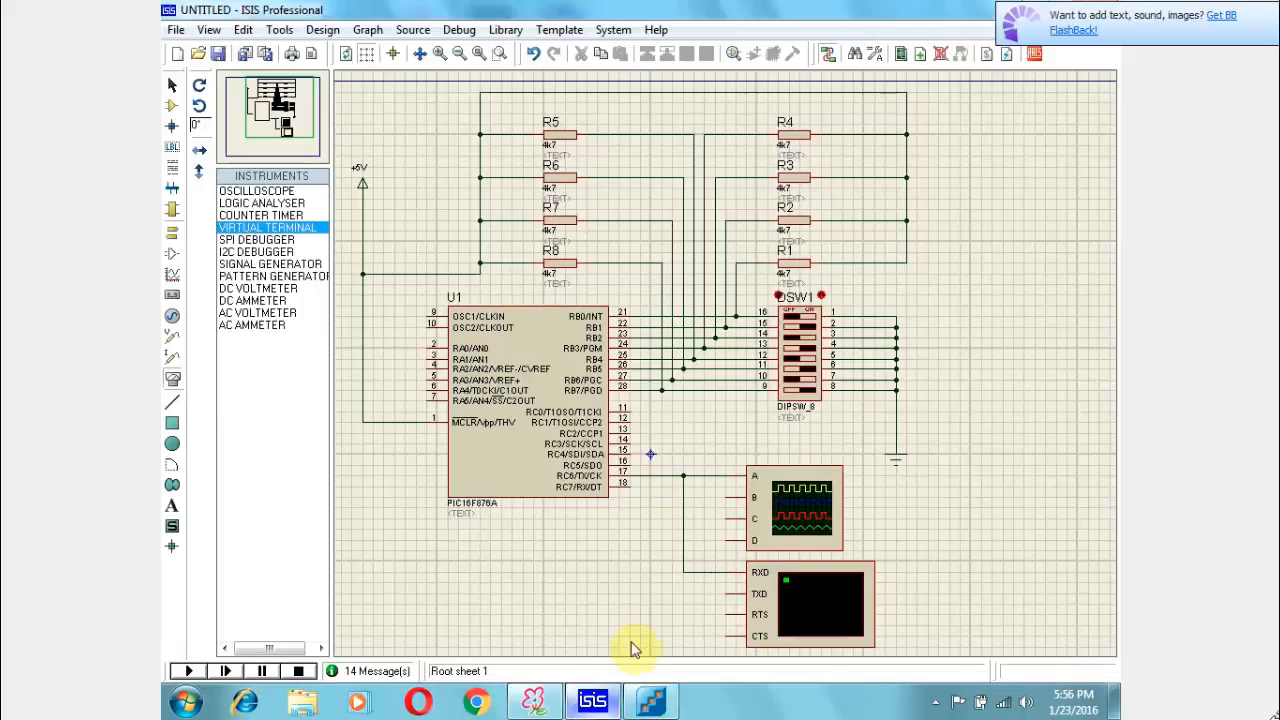
mouse_move(784, 340)
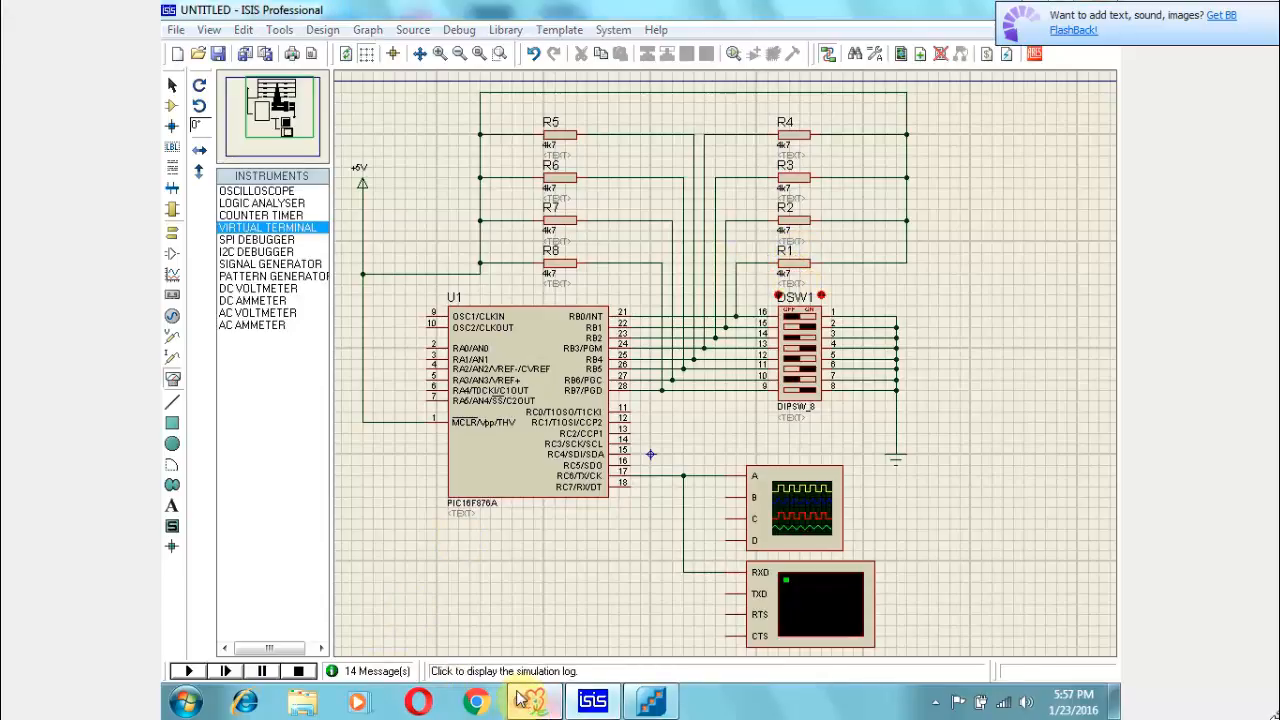
click(534, 700)
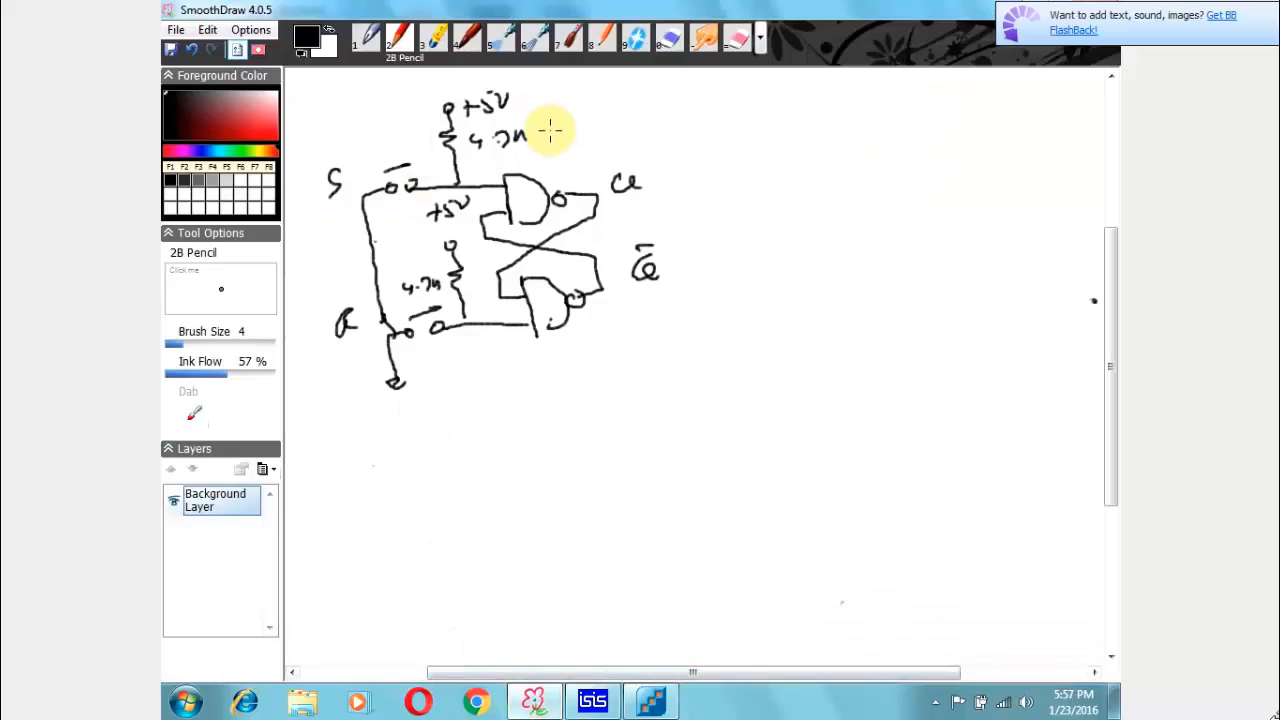
click(668, 38)
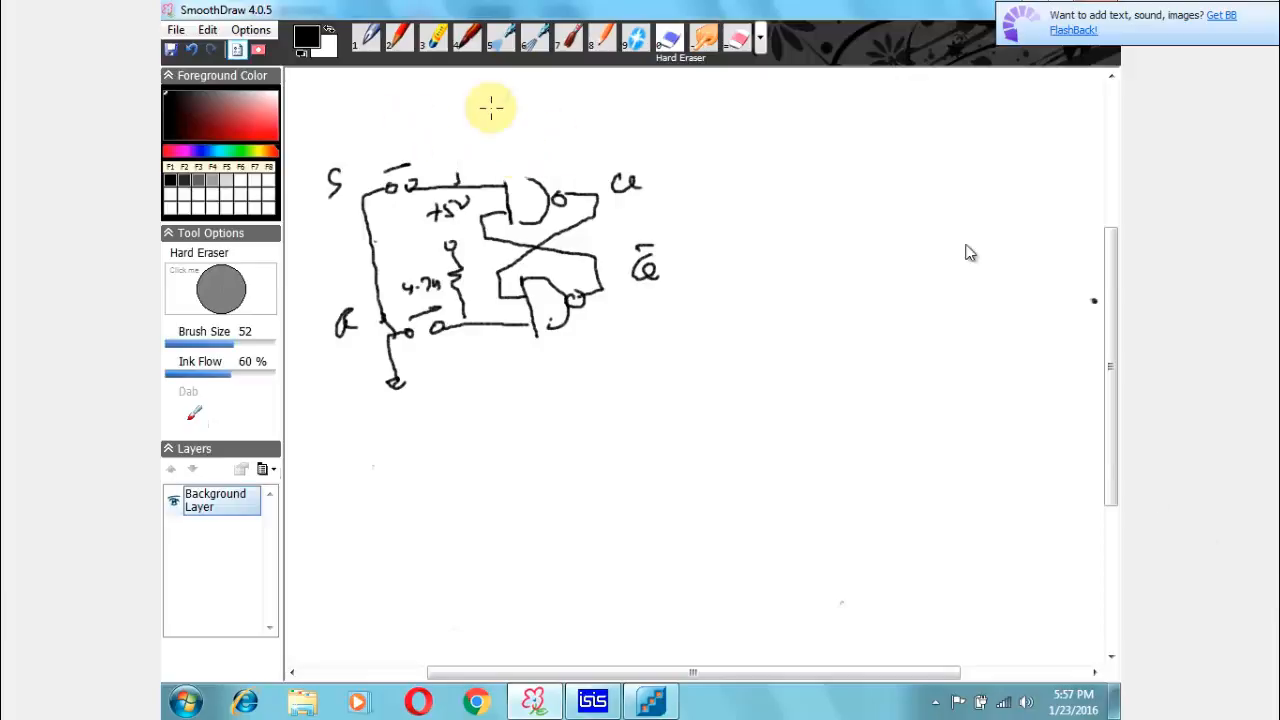